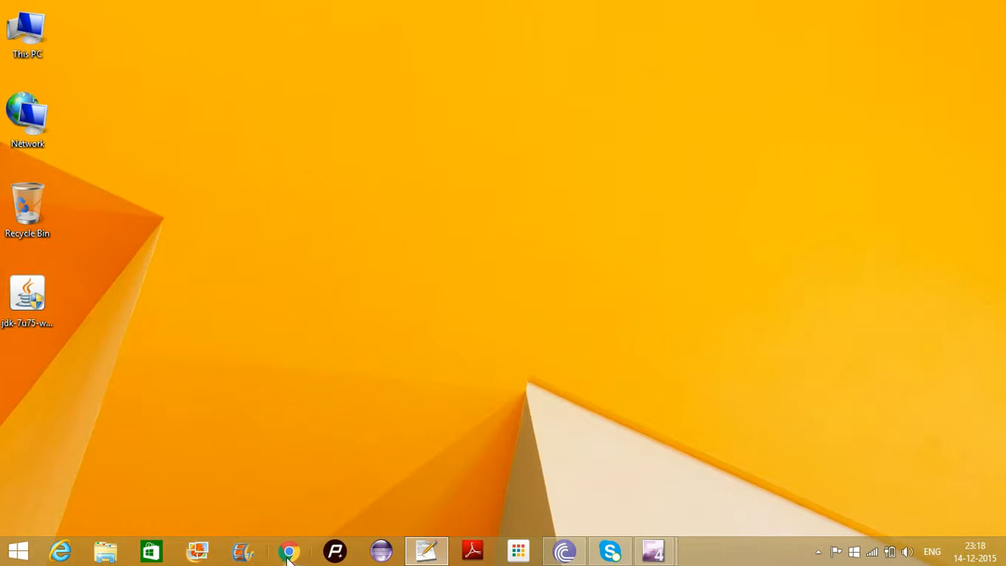
Launch Chrome from the taskbar and search Google for 'jdk download'
click(289, 550)
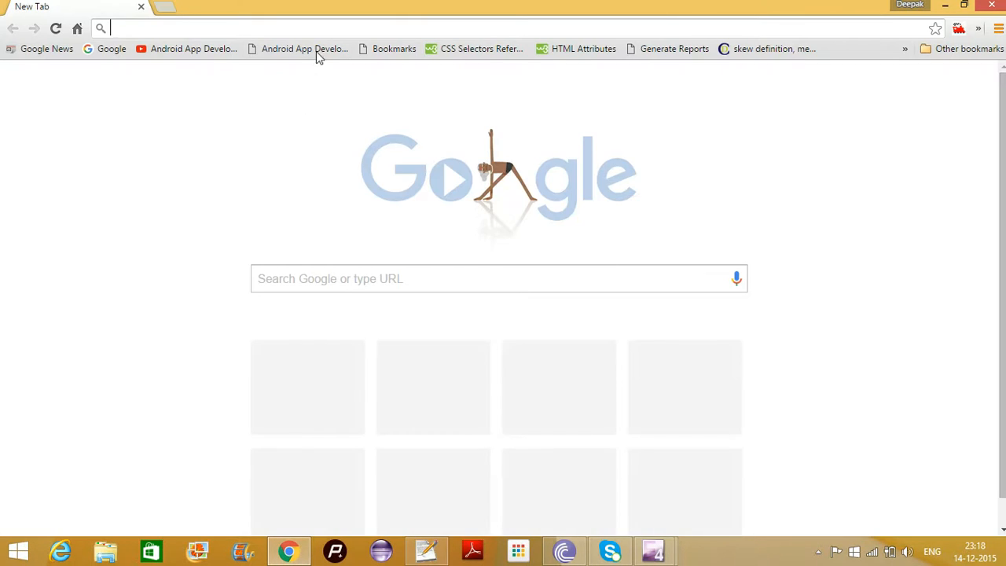
text(jdk download)
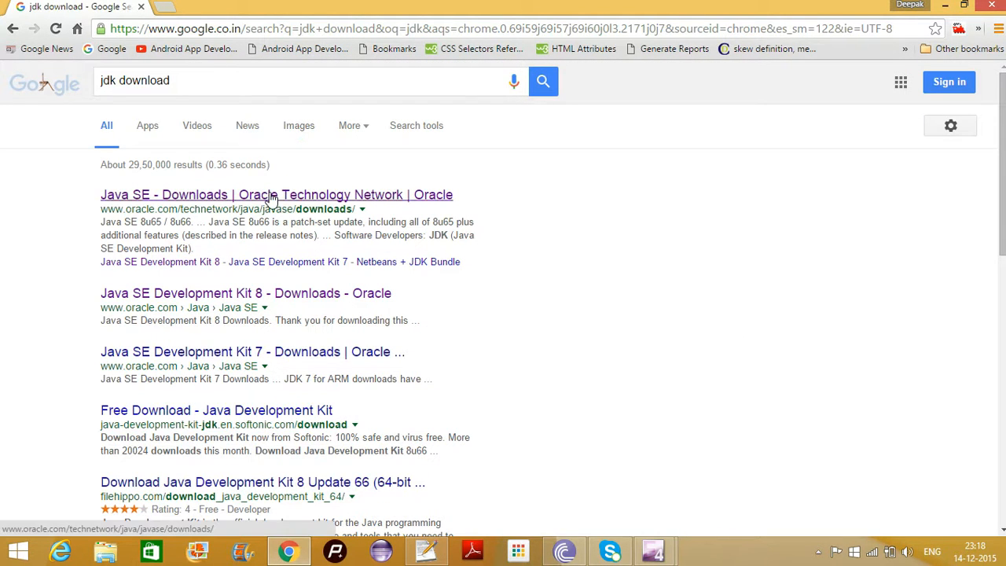
Open Oracle's 'Java SE - Downloads' result and go to the JDK 8 downloads page
click(276, 194)
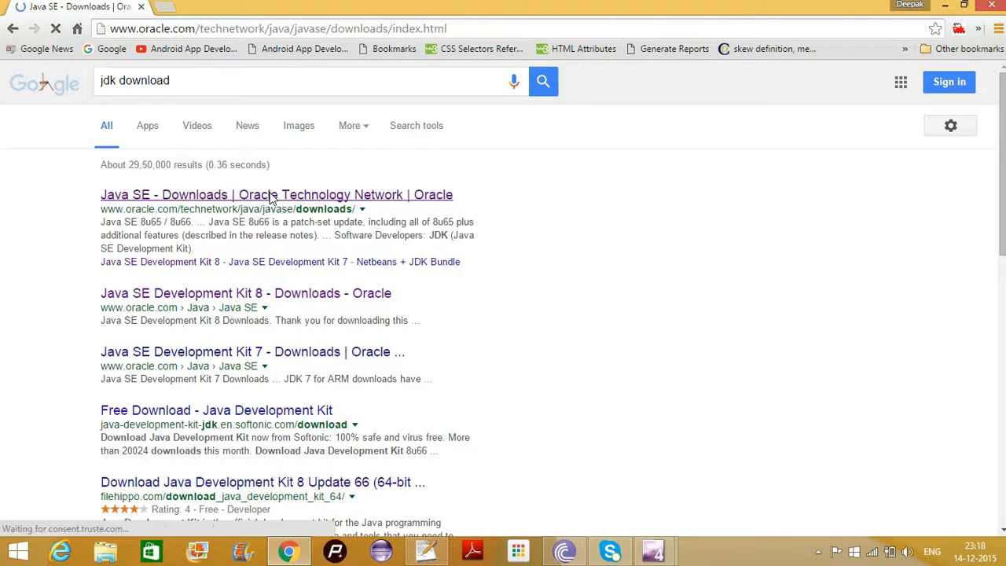
click(276, 194)
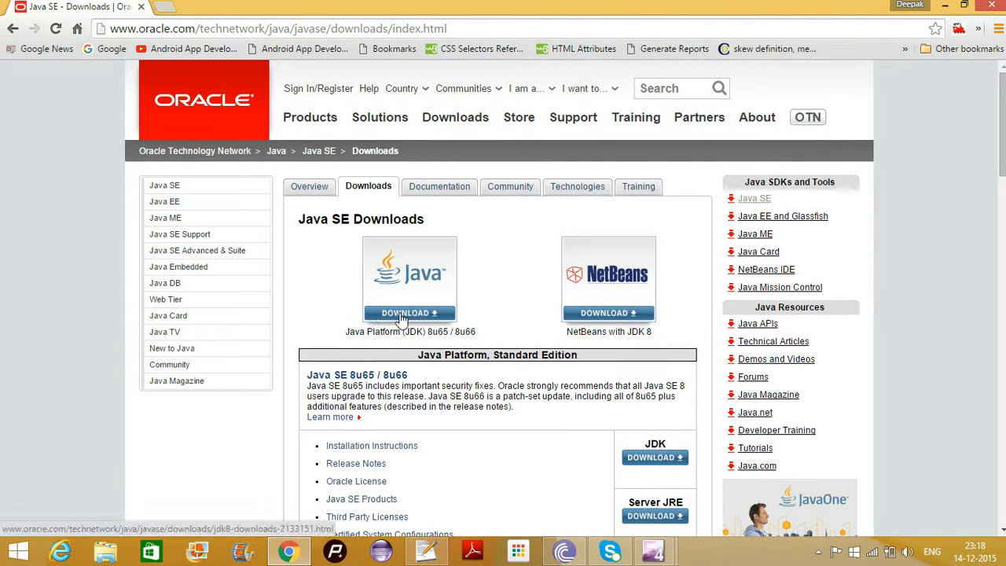
click(410, 313)
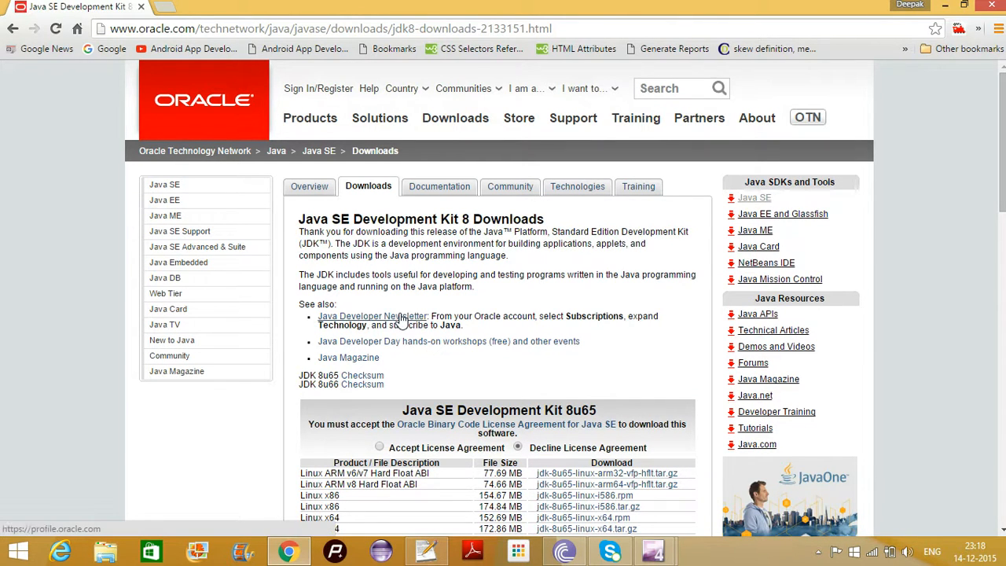
Accept the JDK 8u65 license and start saving jdk-8u65-windows-x64.exe
scroll(down, 3)
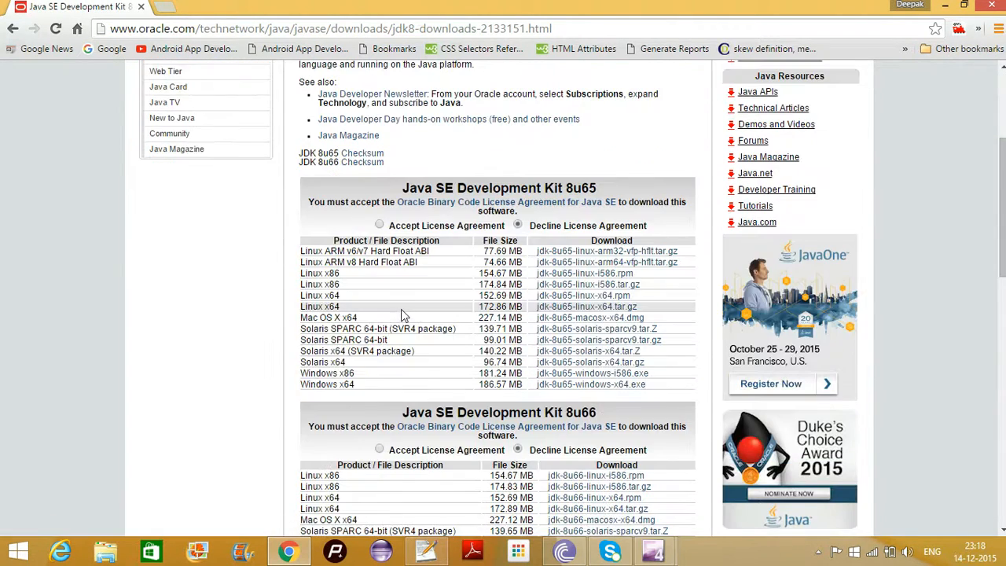
click(380, 226)
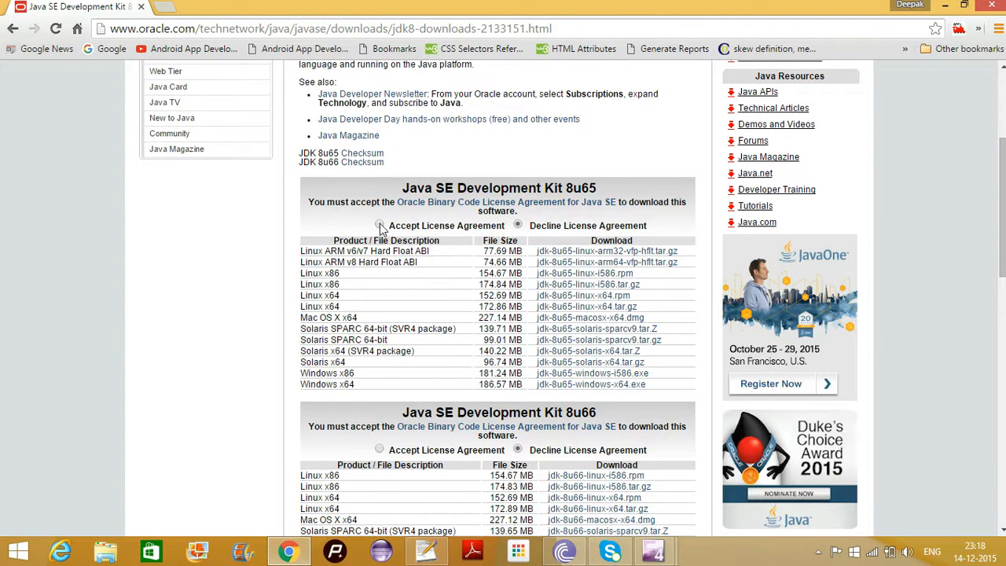
click(379, 225)
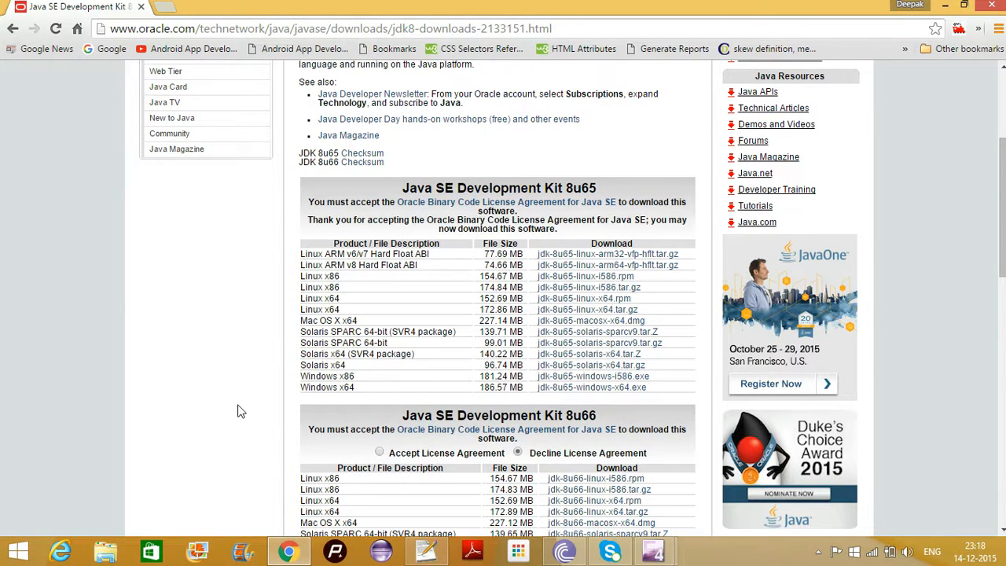
scroll(down, 3)
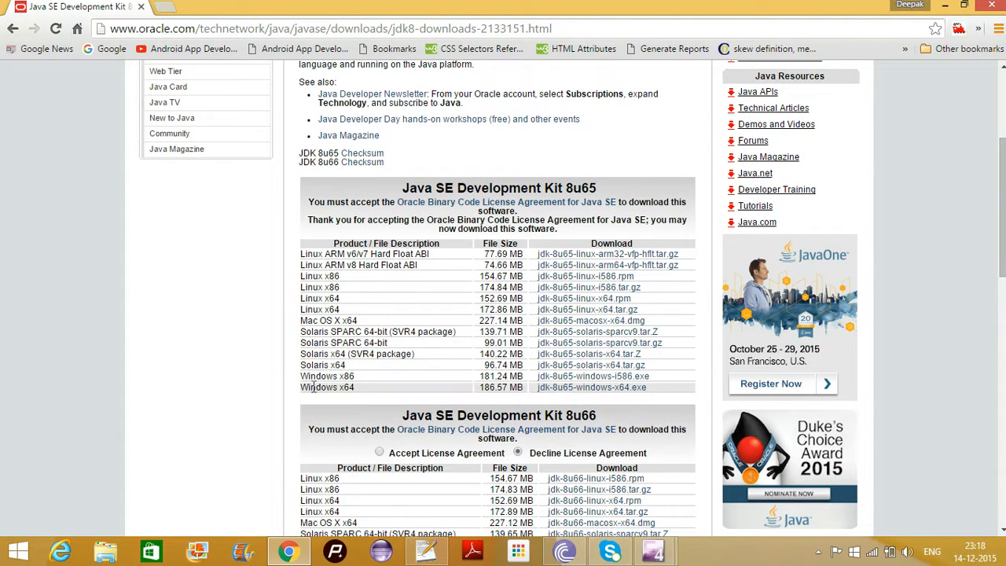
double_click(327, 387)
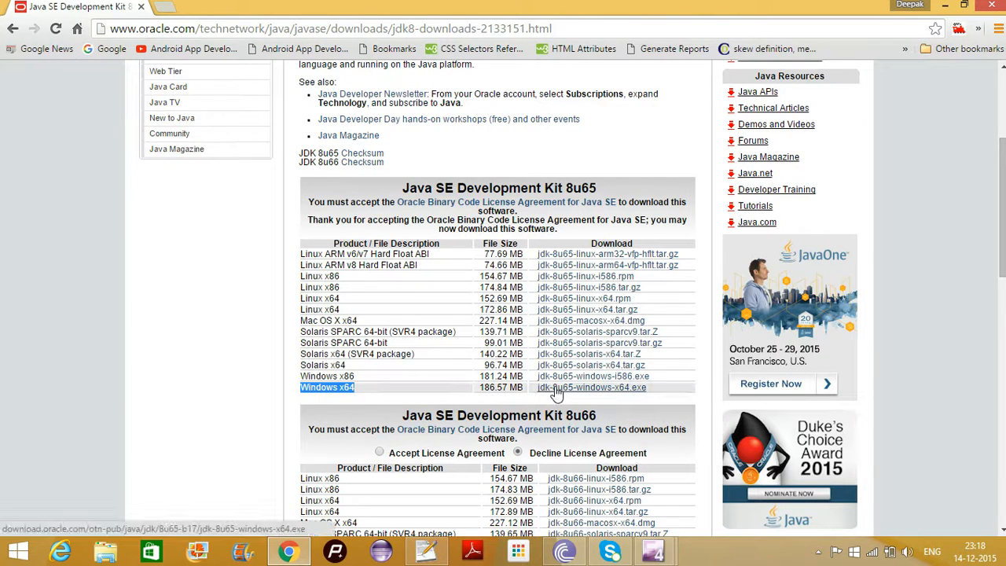
mouse_move(555, 393)
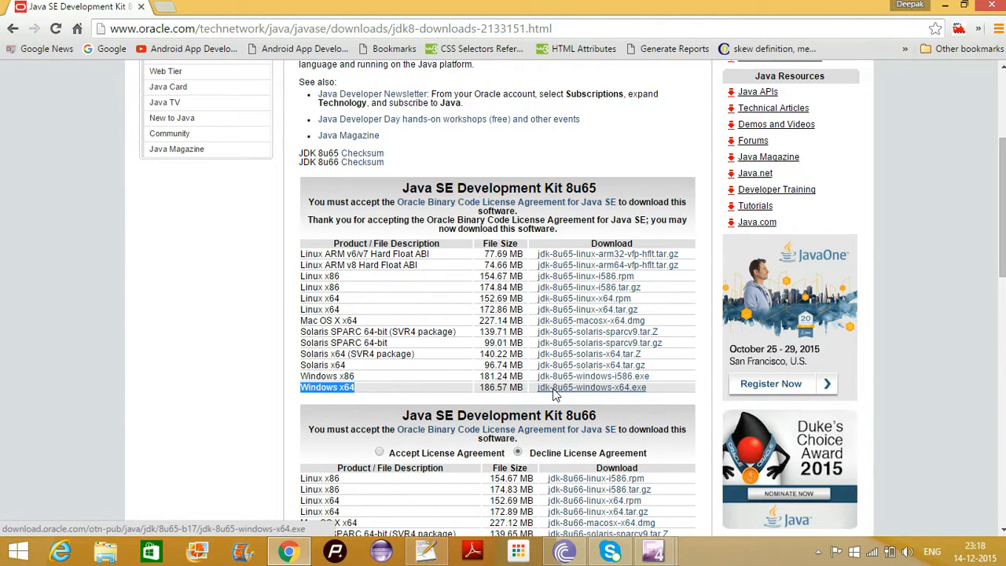
click(591, 388)
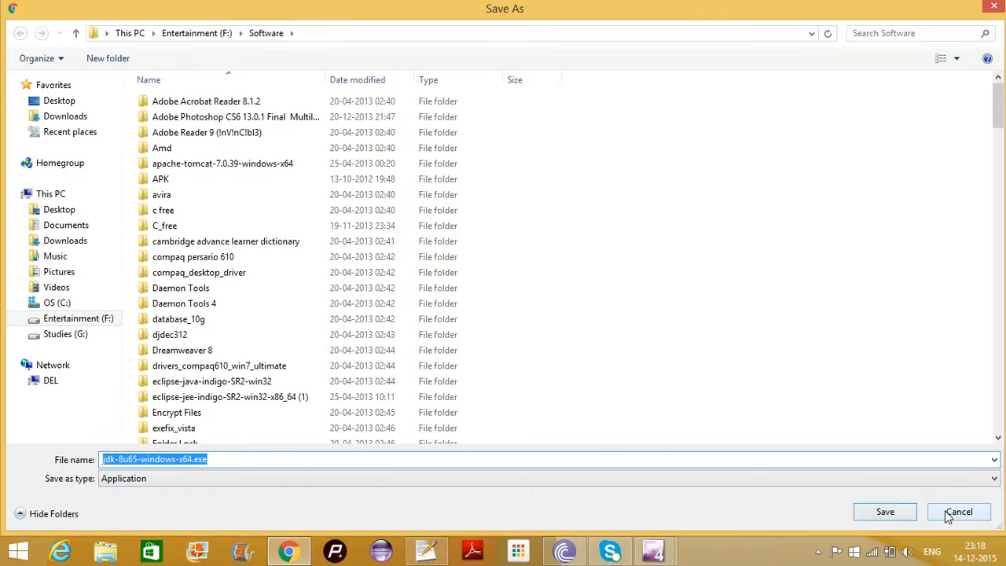
Cancel the JDK 8 download and select jdk-7u75-windows-x64.exe on the desktop
click(959, 511)
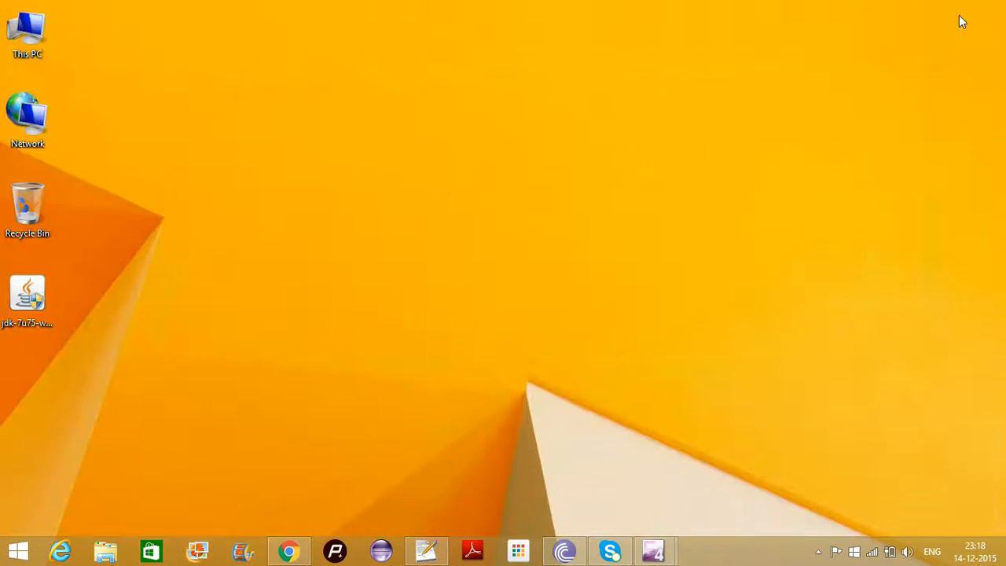
click(28, 297)
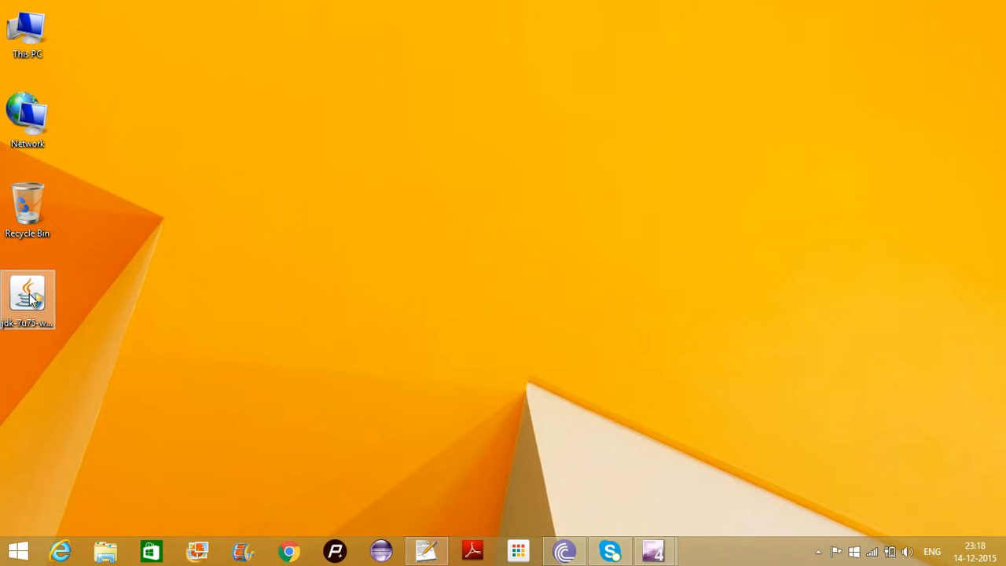
click(27, 297)
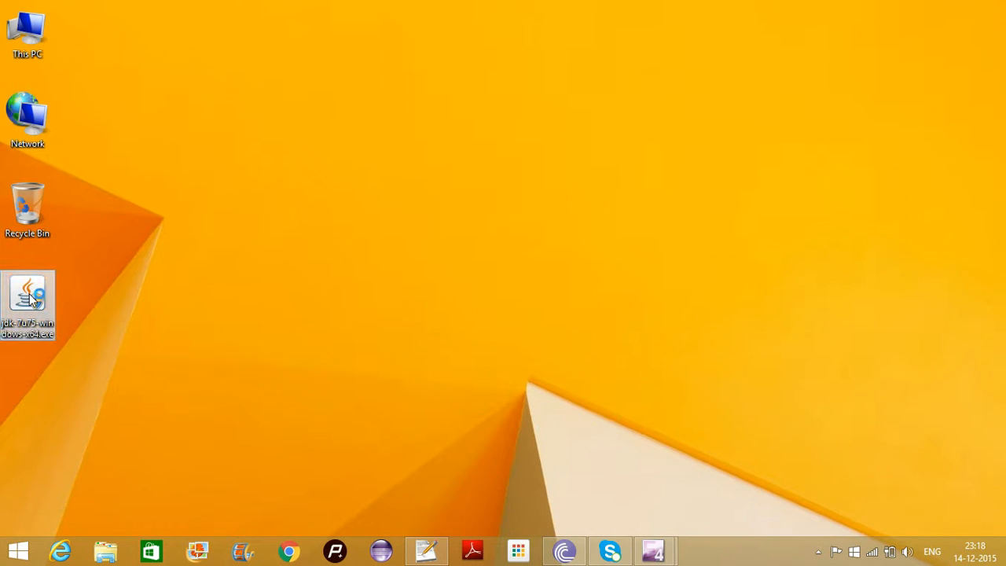
Run the JDK 7u75 installer, keeping the default features through Custom Setup
double_click(28, 302)
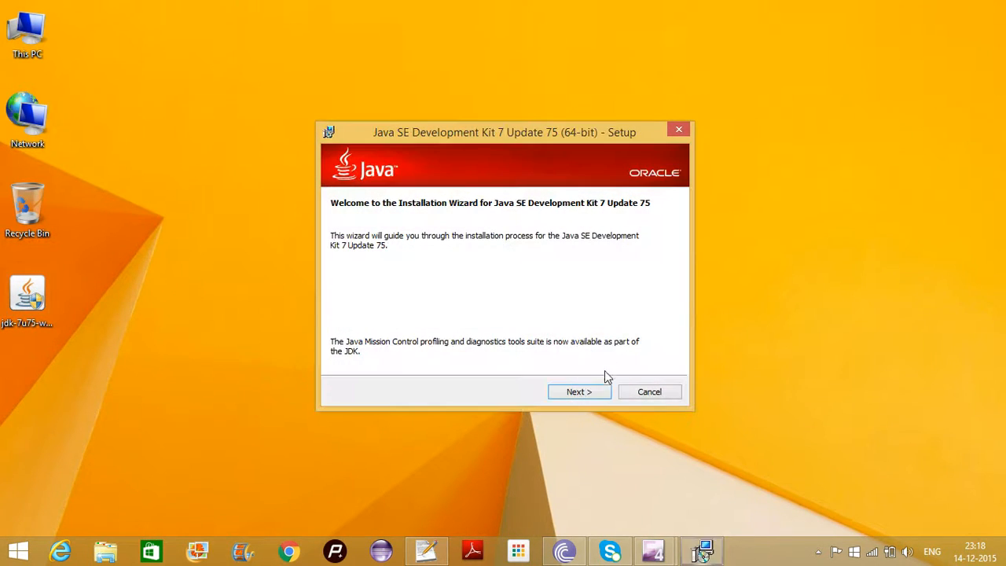
click(579, 391)
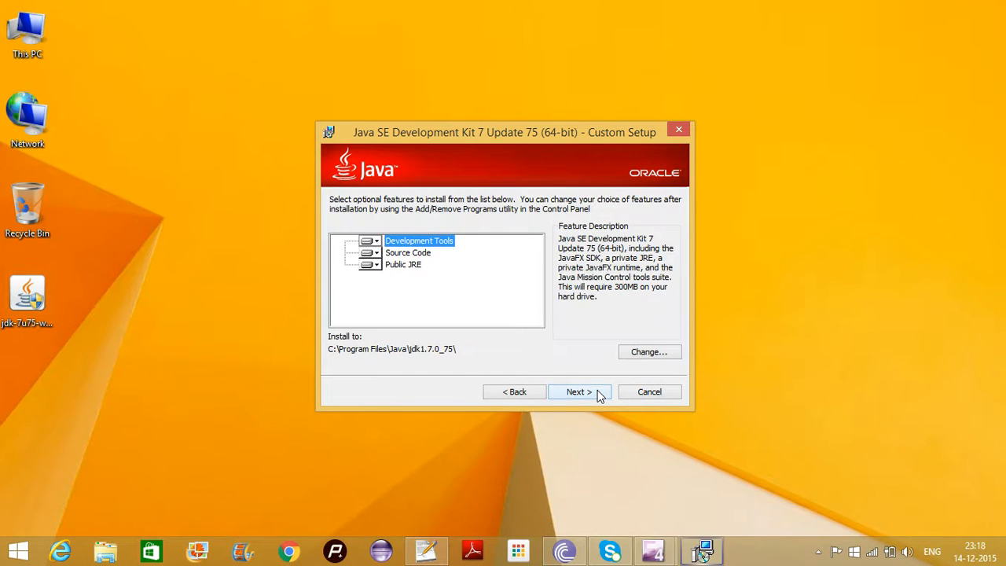
click(578, 392)
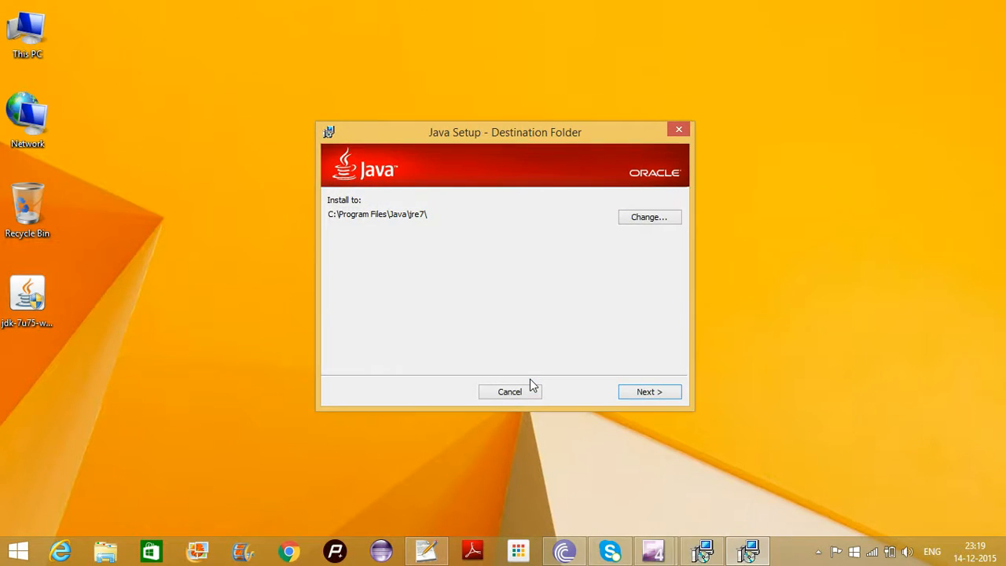
mouse_move(524, 356)
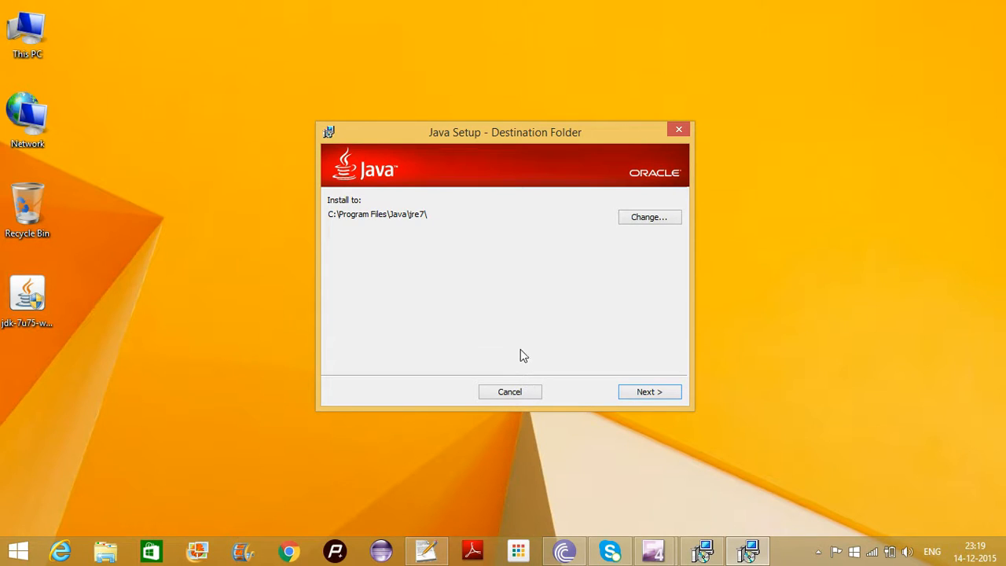
mouse_move(569, 294)
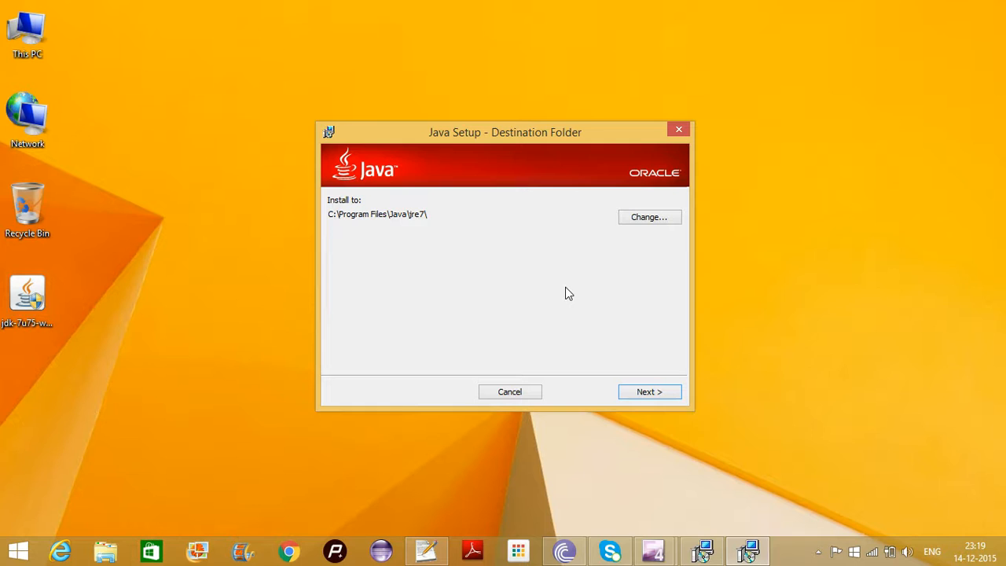
mouse_move(560, 315)
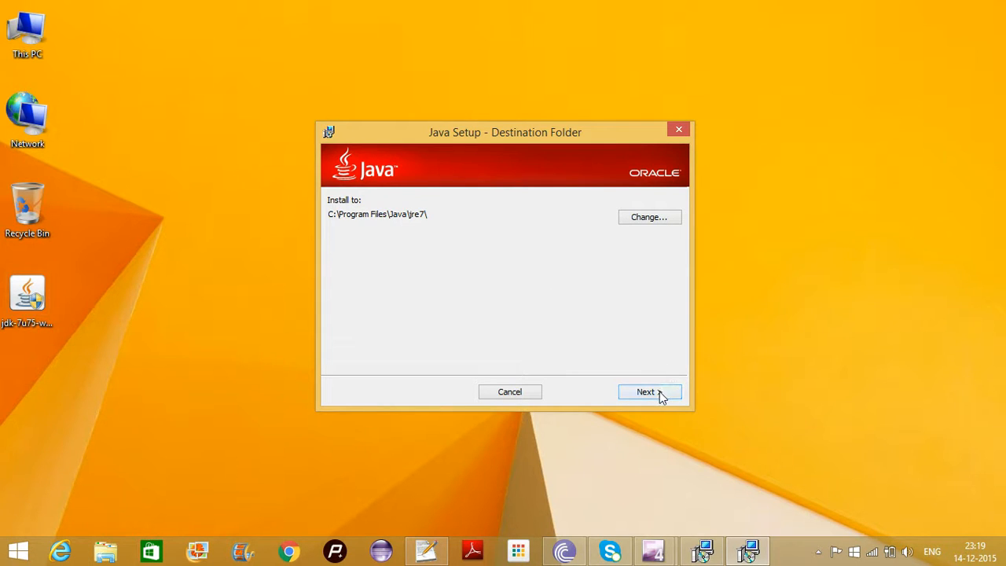
Keep the default JRE destination folder and let the installation complete
click(645, 392)
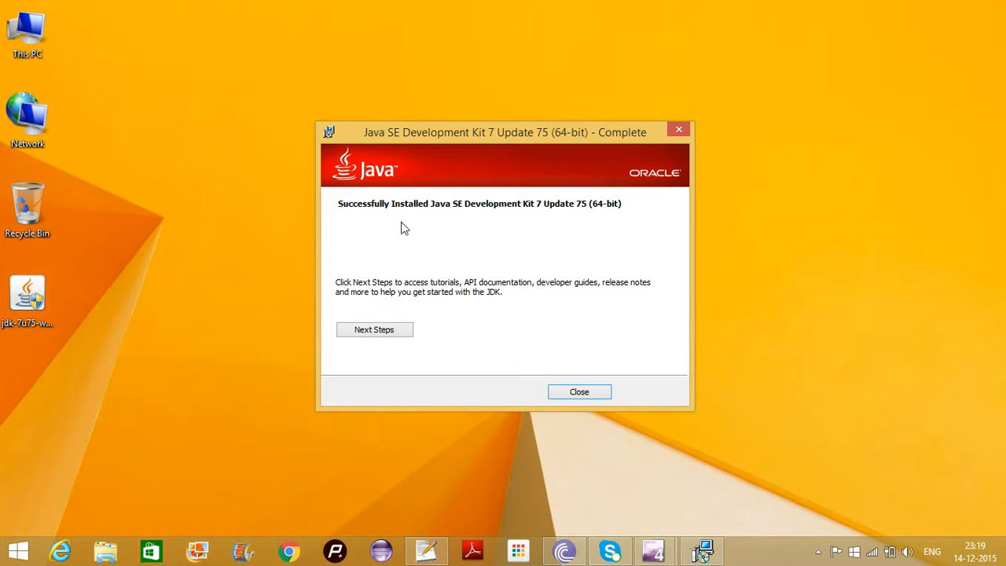
mouse_move(472, 195)
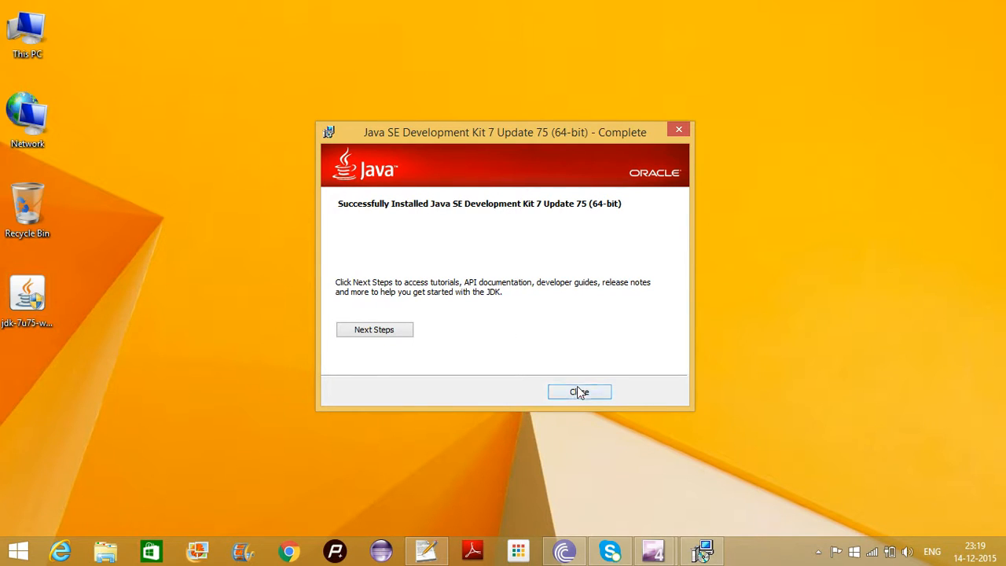
Close the completed JDK 7 Update 75 installer
click(579, 391)
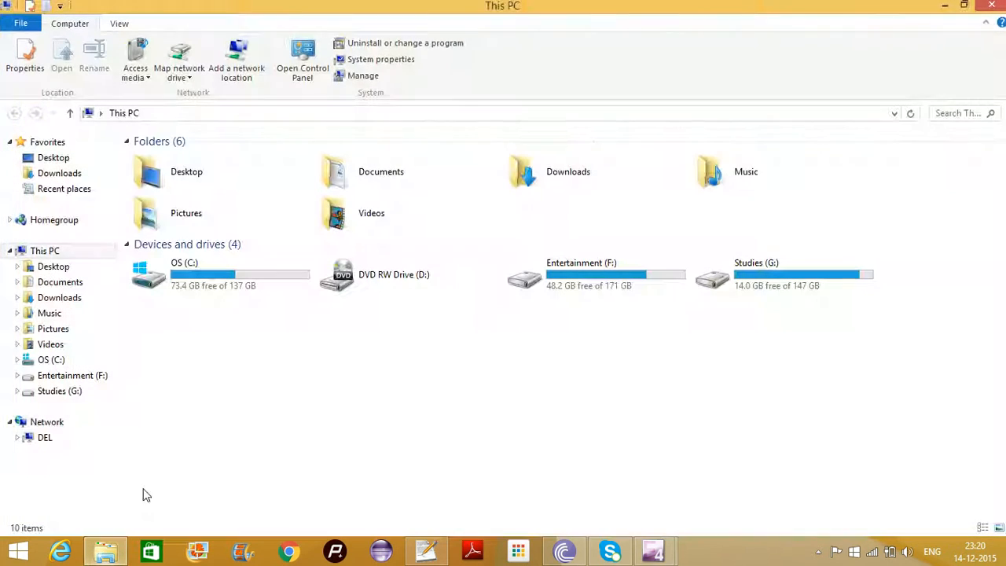
Browse from the OS (C:) drive through Program Files into the Java folder
double_click(183, 274)
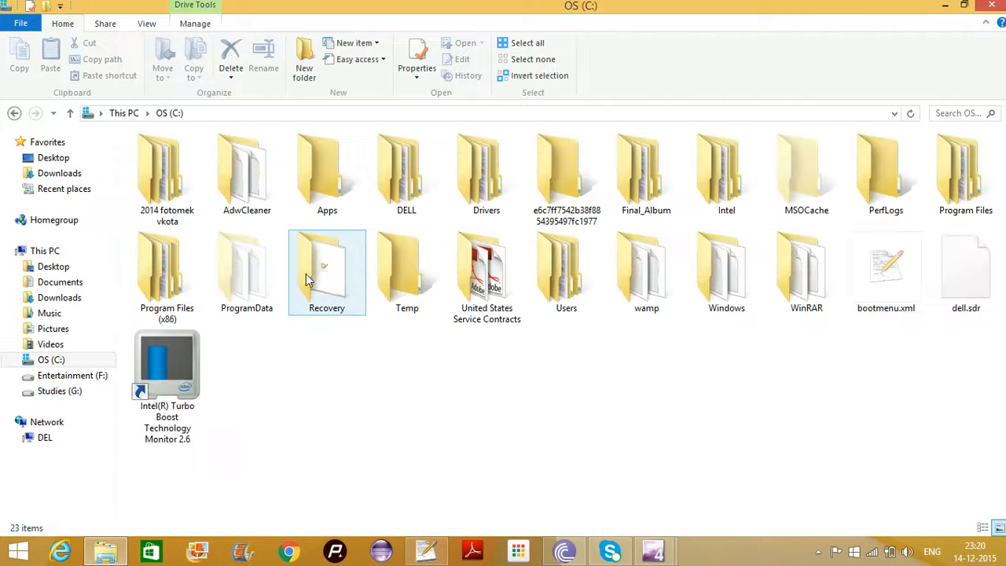
click(965, 172)
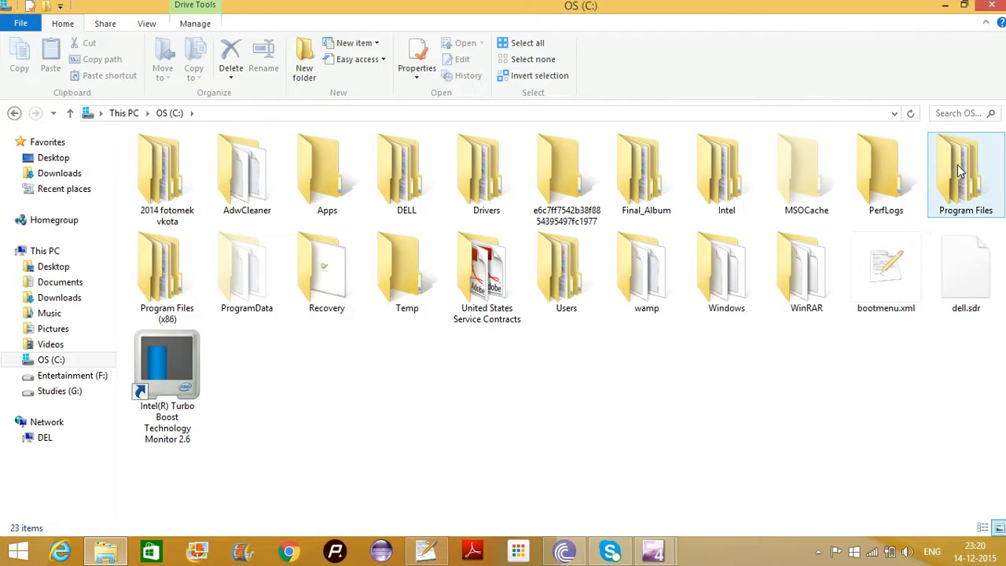
double_click(965, 165)
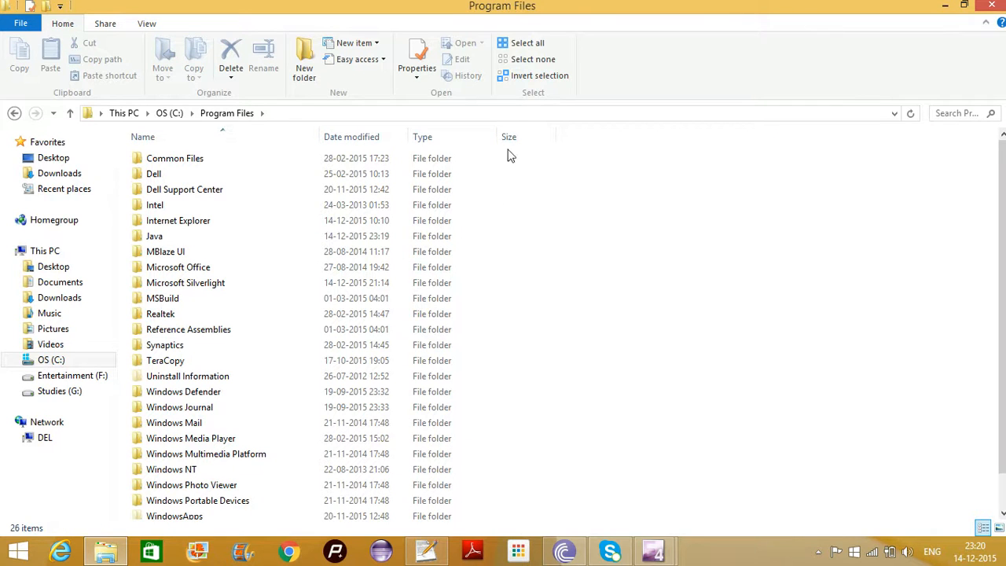
click(154, 236)
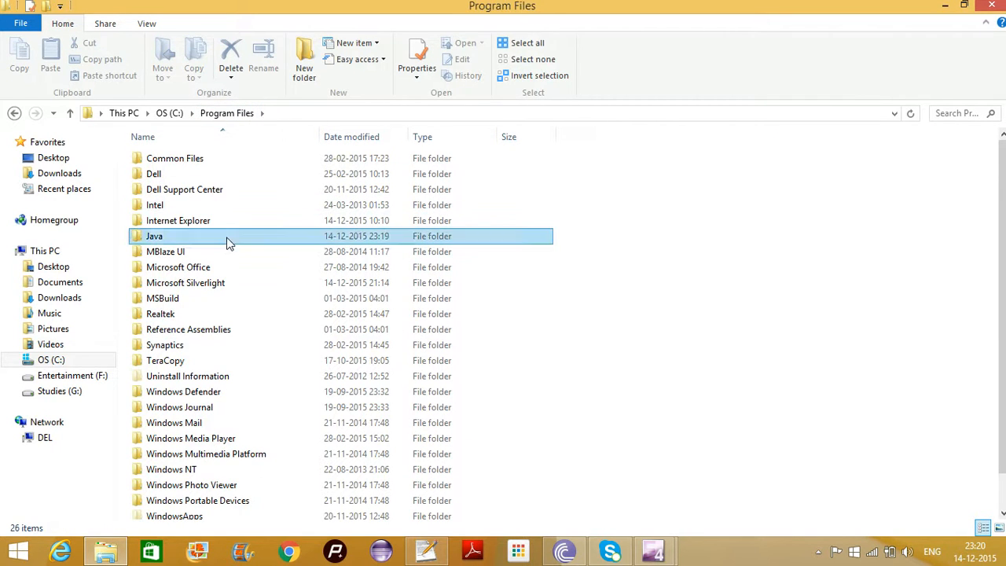
double_click(154, 236)
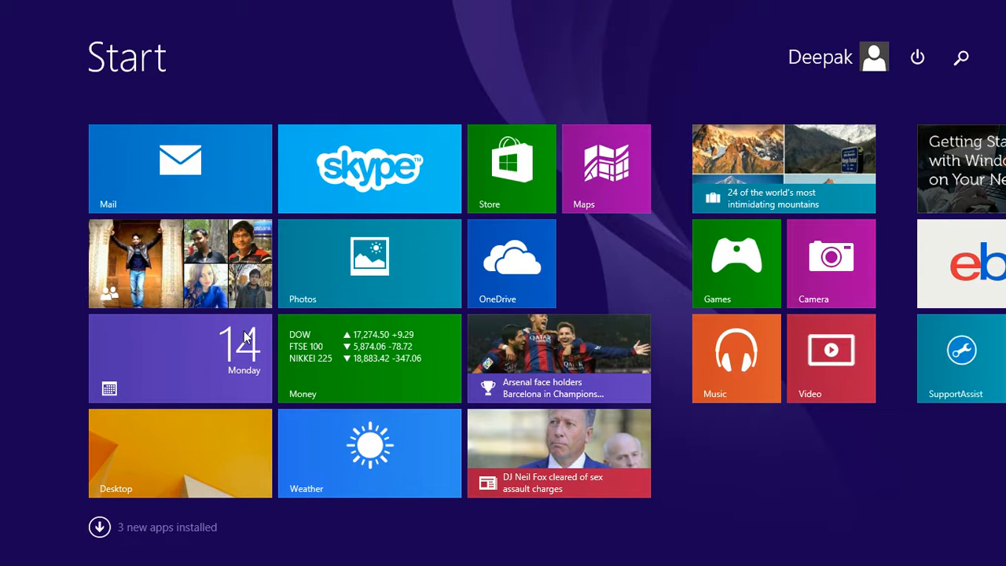
Open Command Prompt via 'cmd', run javac, and move the window aside
text(cmd)
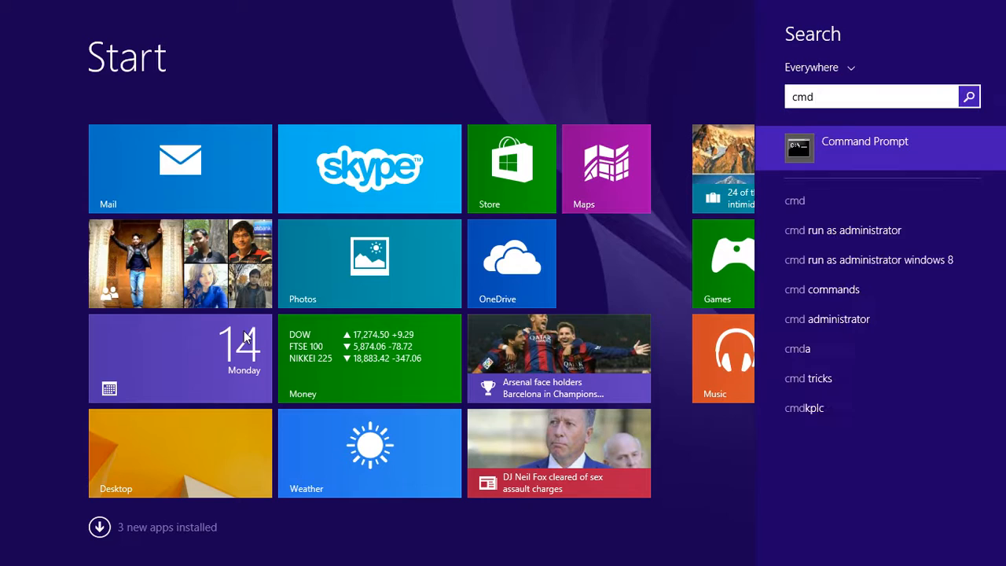
click(864, 148)
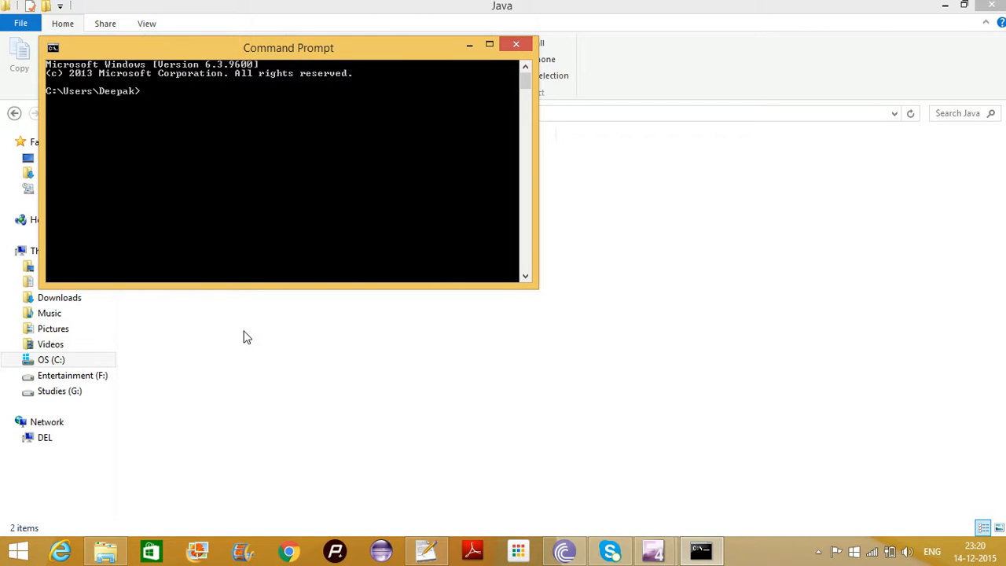
text(javac)
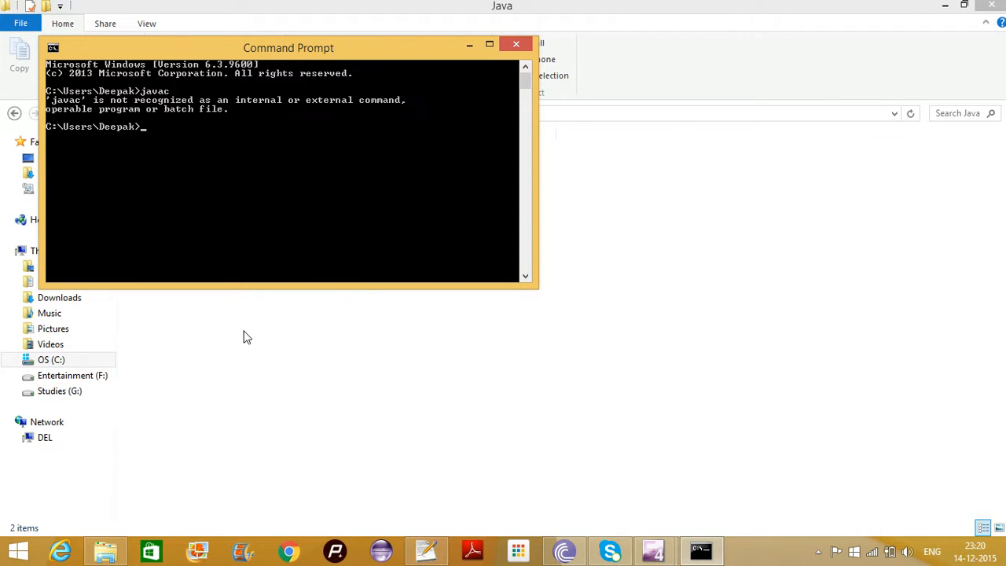
mouse_move(242, 331)
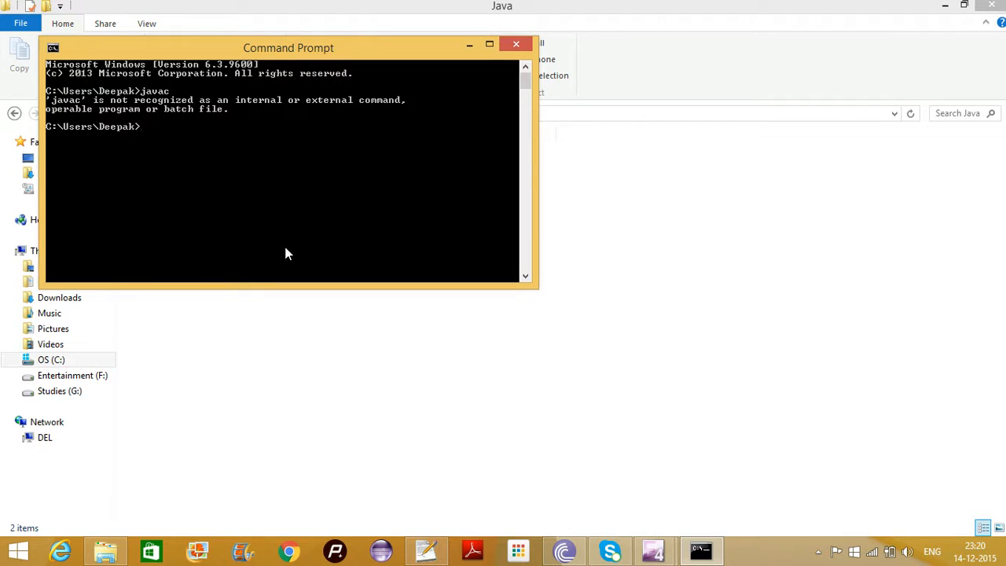
mouse_move(262, 96)
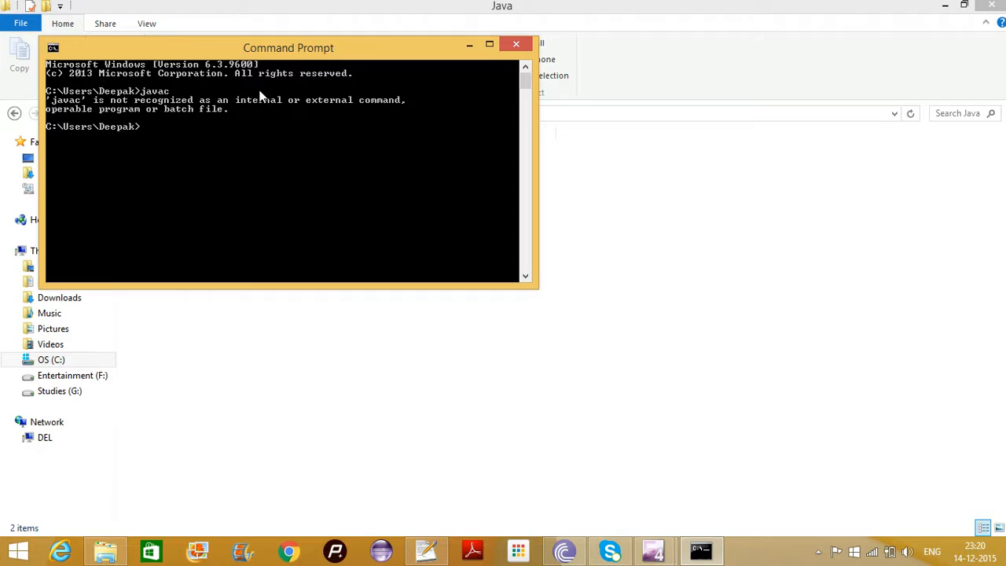
drag(288, 48, 353, 114)
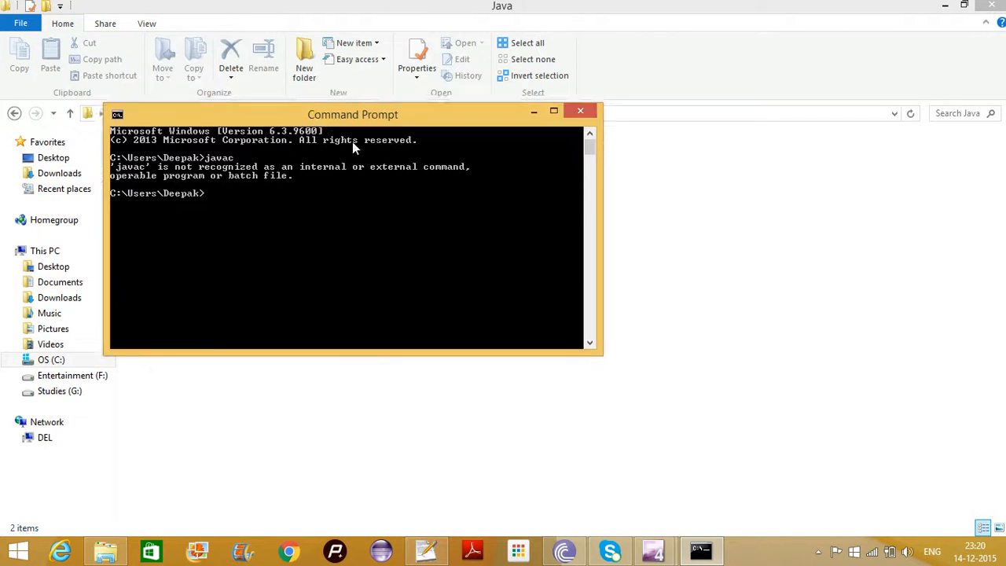
drag(352, 114, 488, 191)
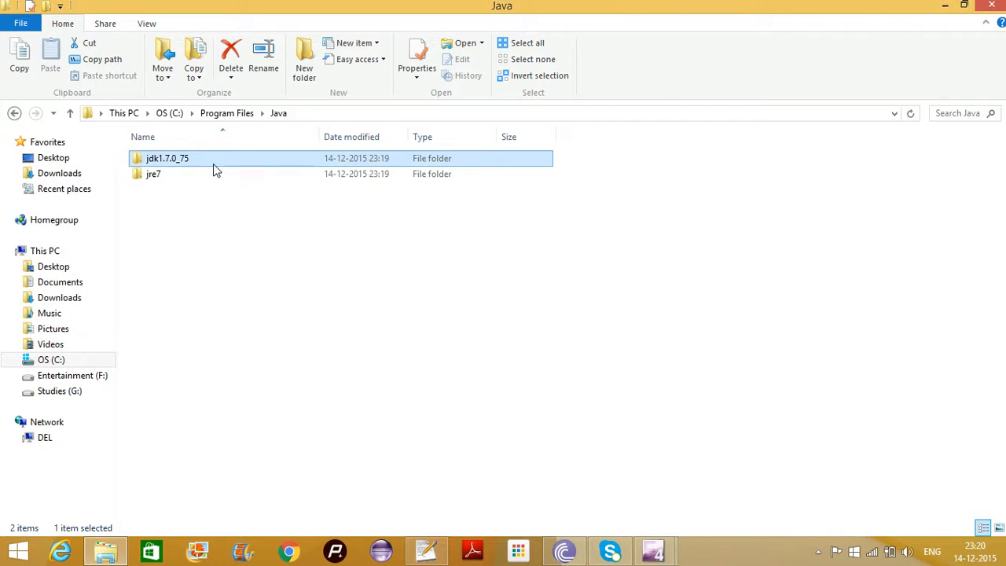
Copy the path C:\Program Files\Java\jdk1.7.0_75\bin from Explorer, then minimize Explorer
double_click(167, 158)
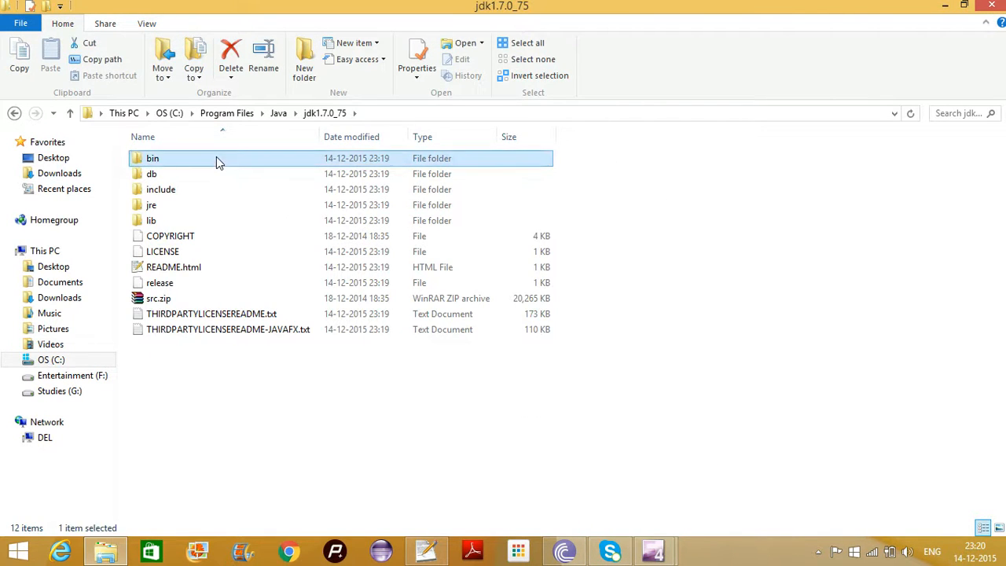
double_click(153, 158)
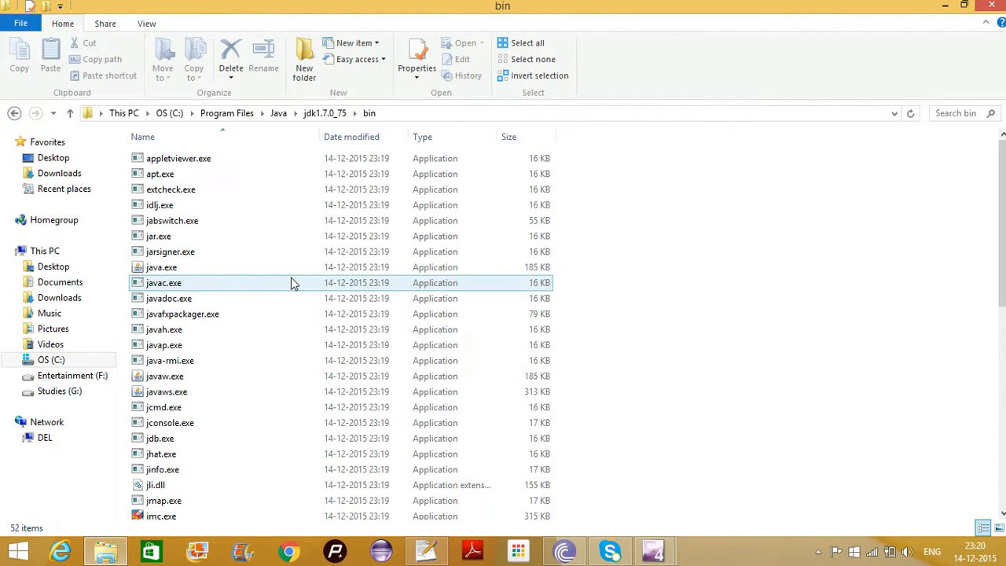
click(164, 282)
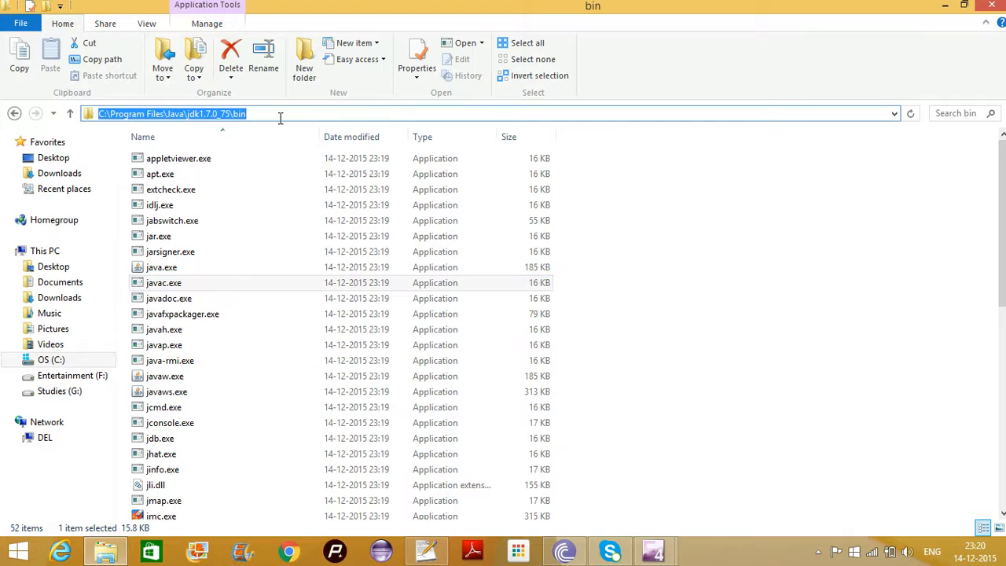
right_click(173, 113)
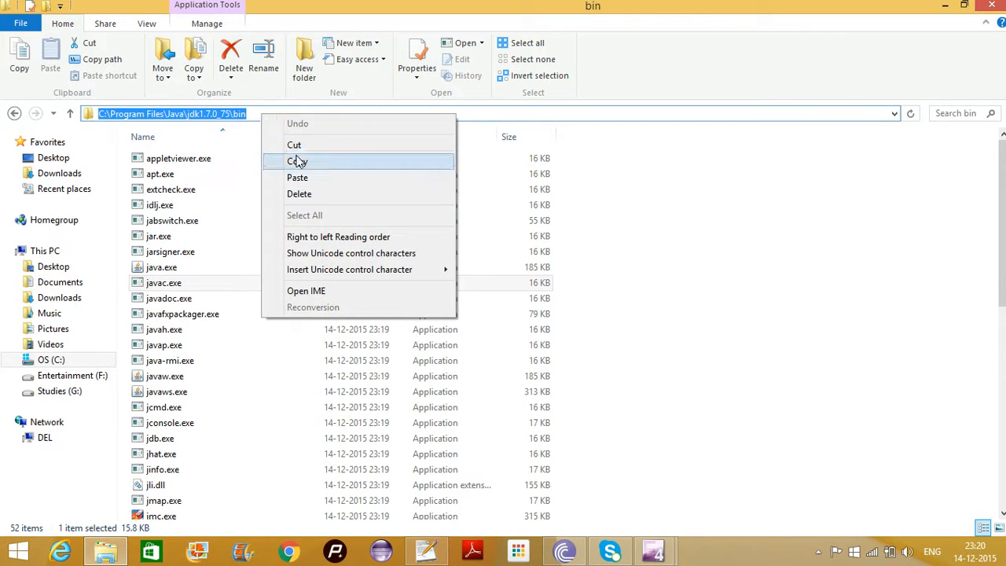
click(297, 161)
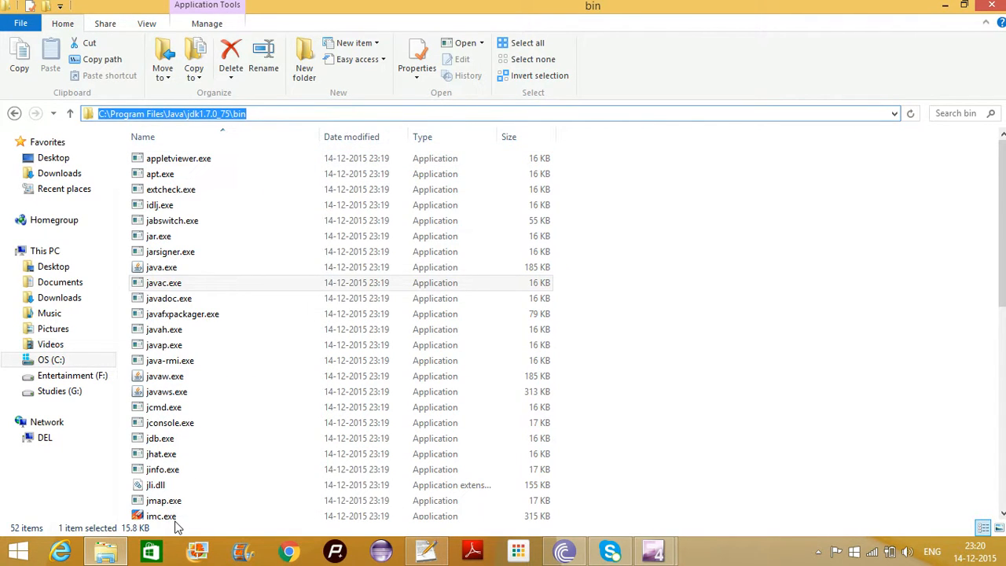
click(963, 5)
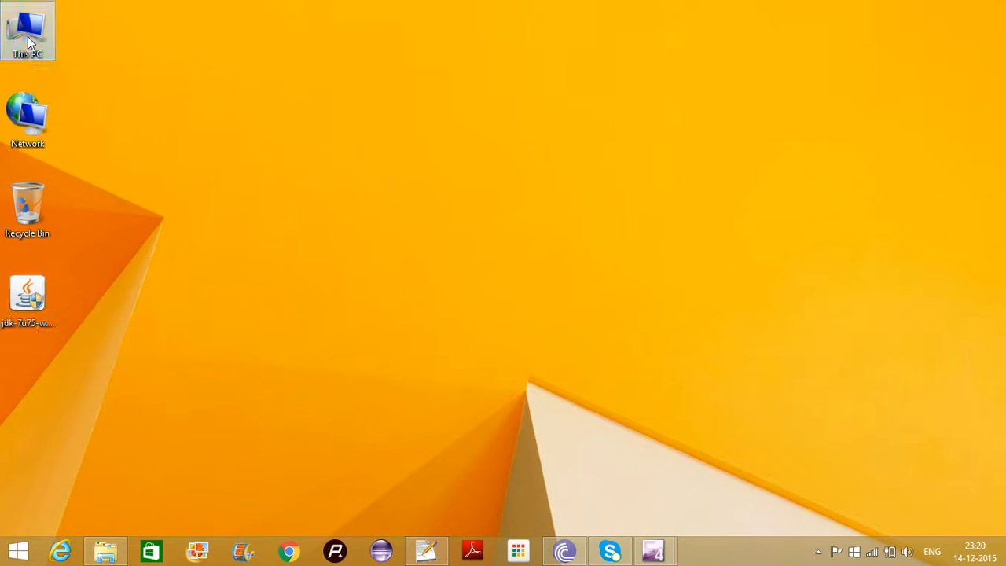
Open This PC's Properties and reach the Advanced tab of System Properties
right_click(28, 30)
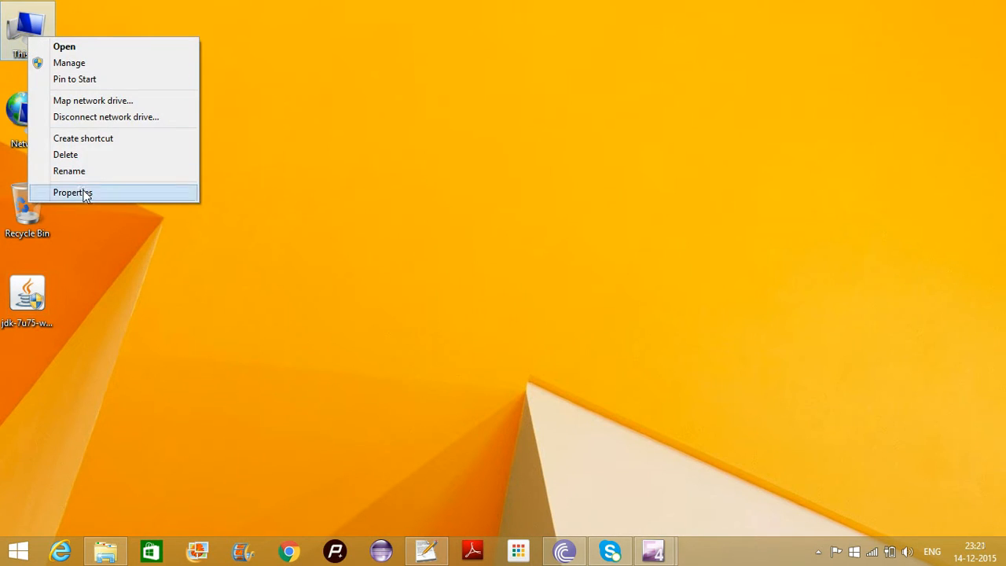
click(73, 192)
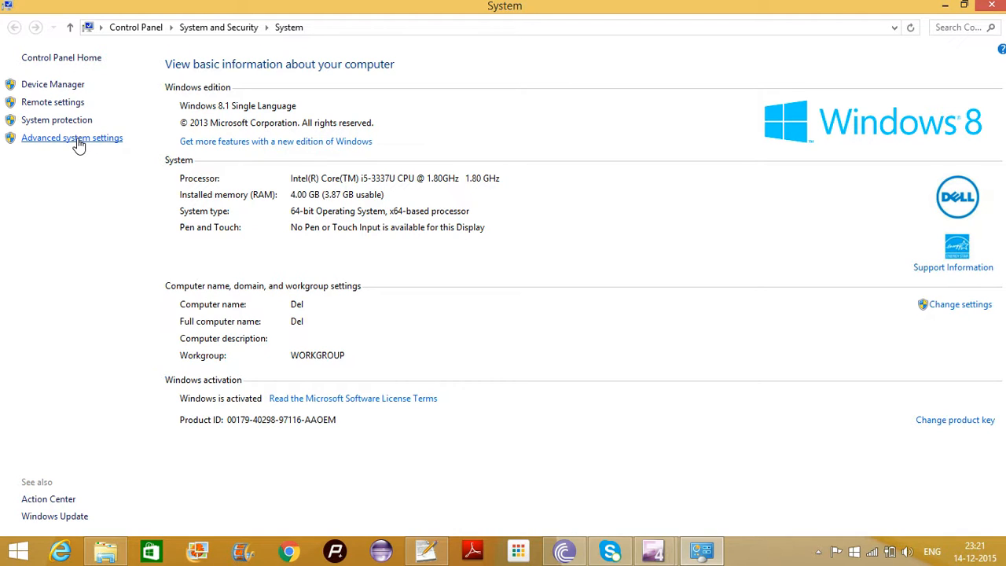
click(71, 137)
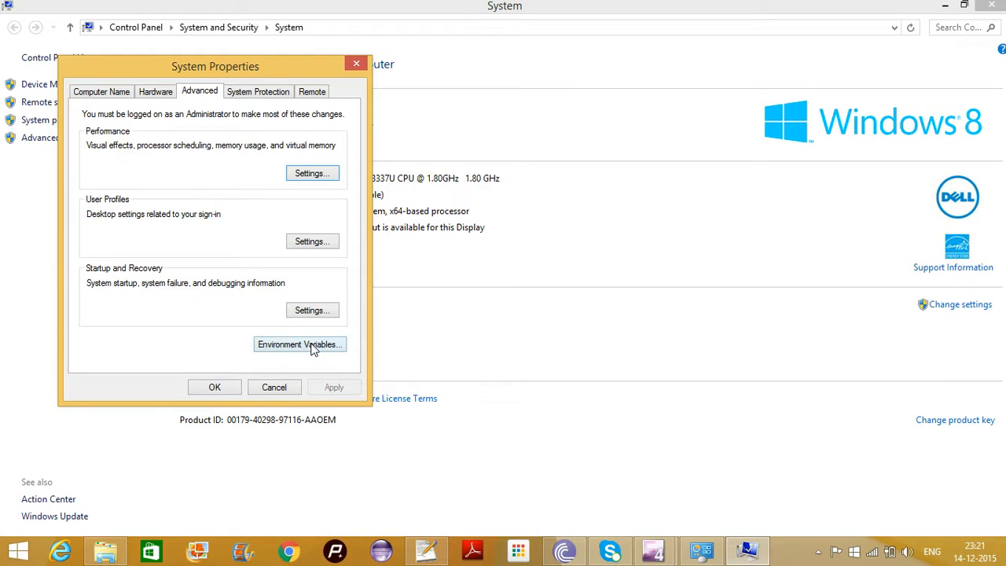
Append C:\Program Files\Java\jdk1.7.0_75\bin to the system Path variable
click(299, 345)
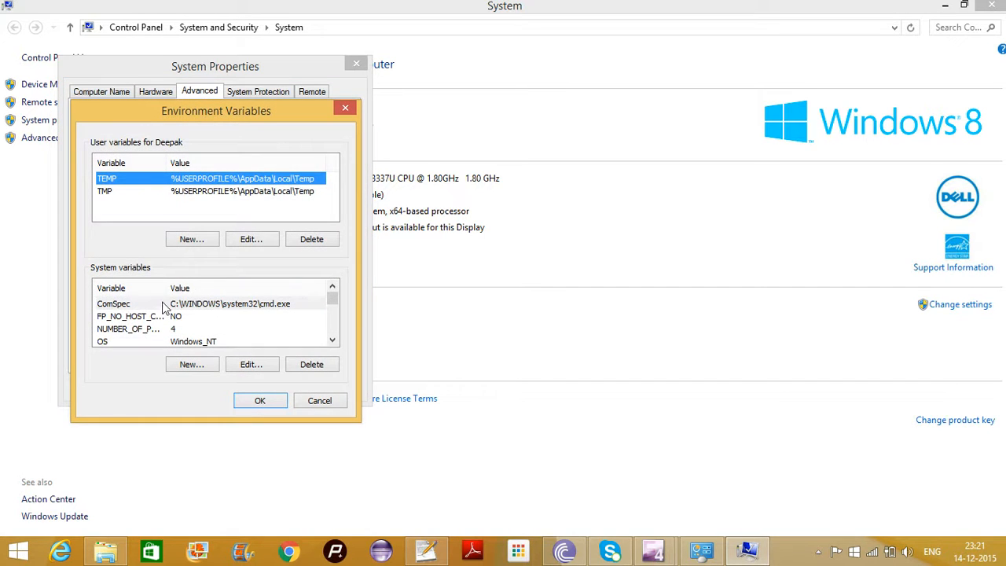
click(129, 316)
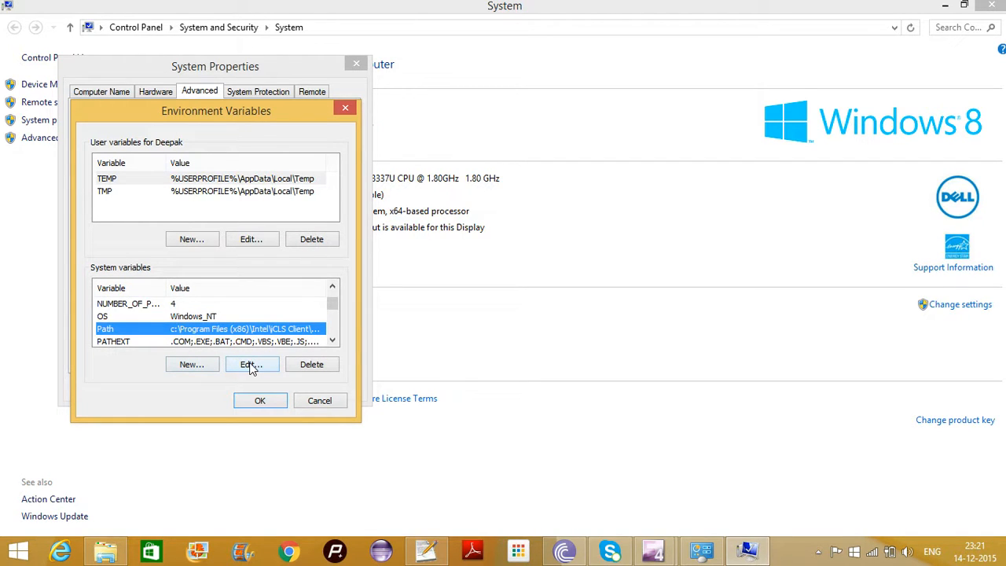
click(251, 364)
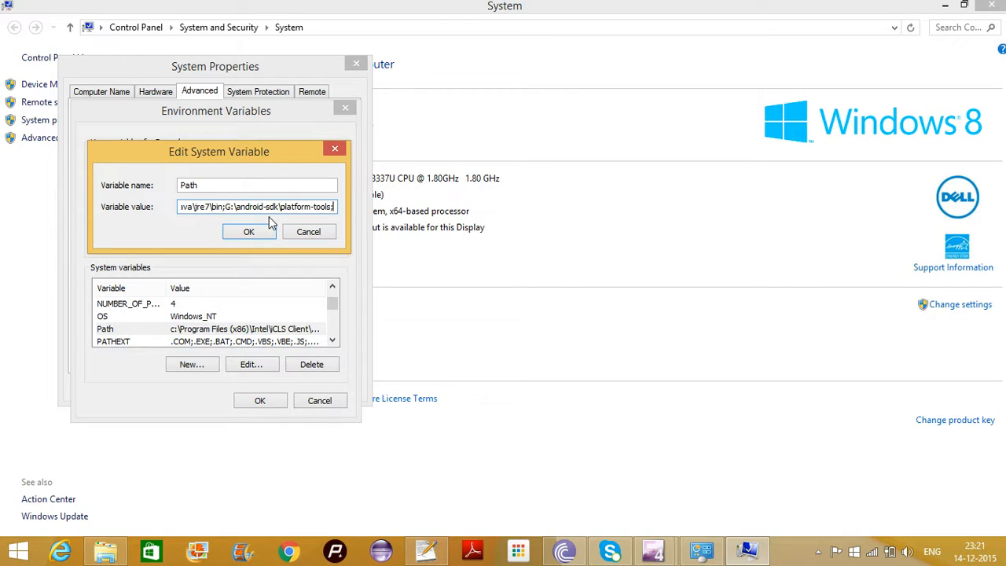
text(C:\Program Files\Java\jdk1.7.0_75\bin;)
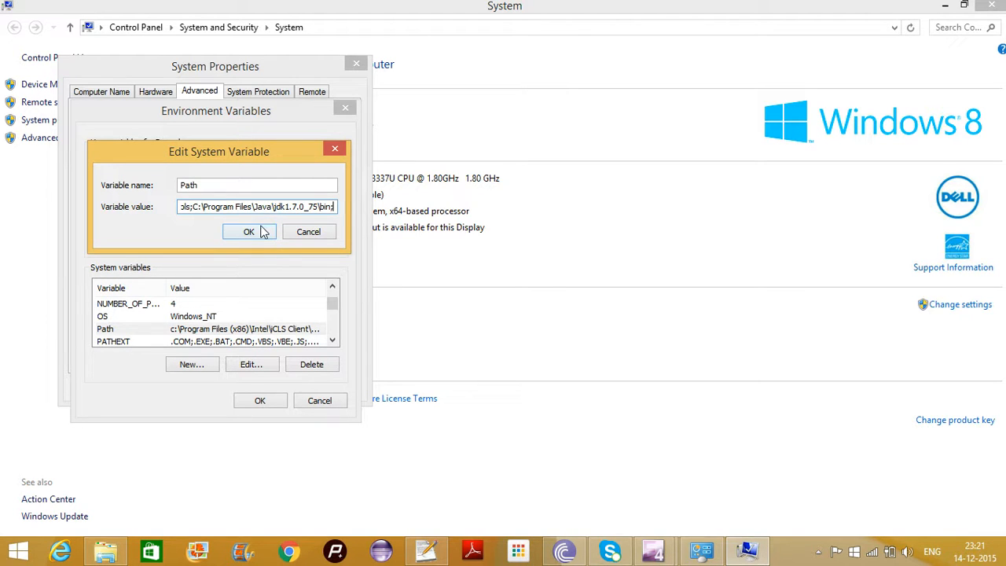
Confirm the new Path value and close Environment Variables and System Properties
click(248, 231)
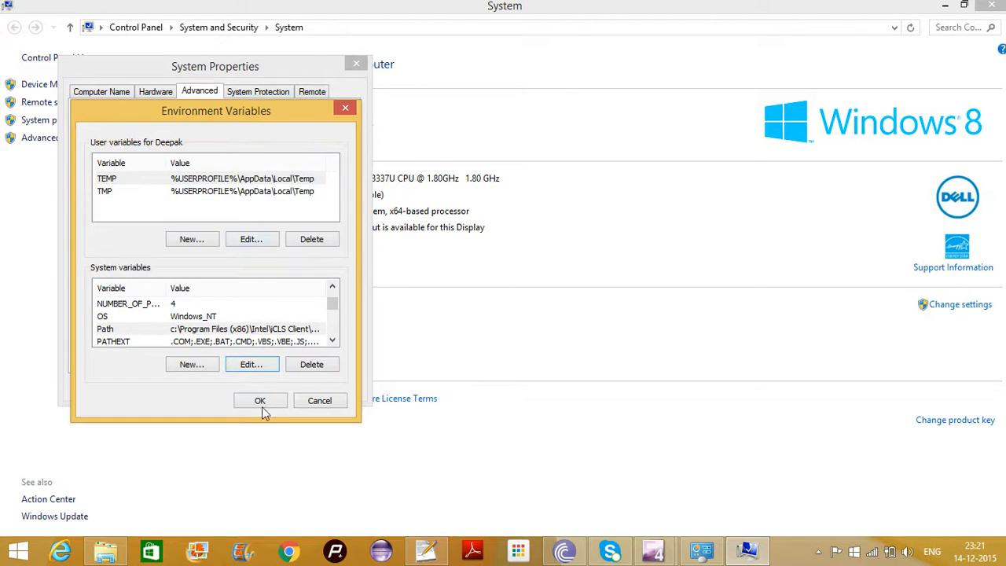
click(259, 400)
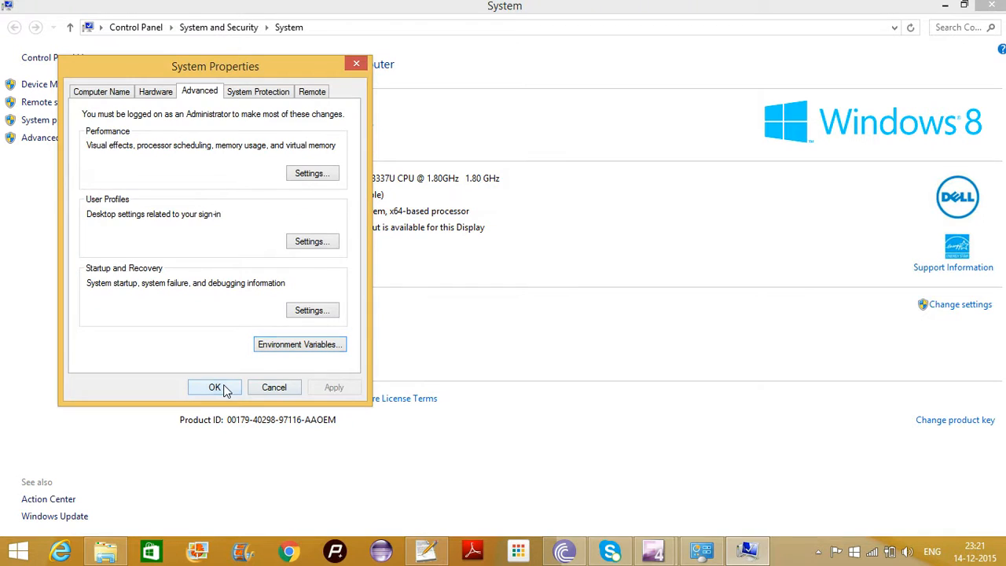
click(215, 386)
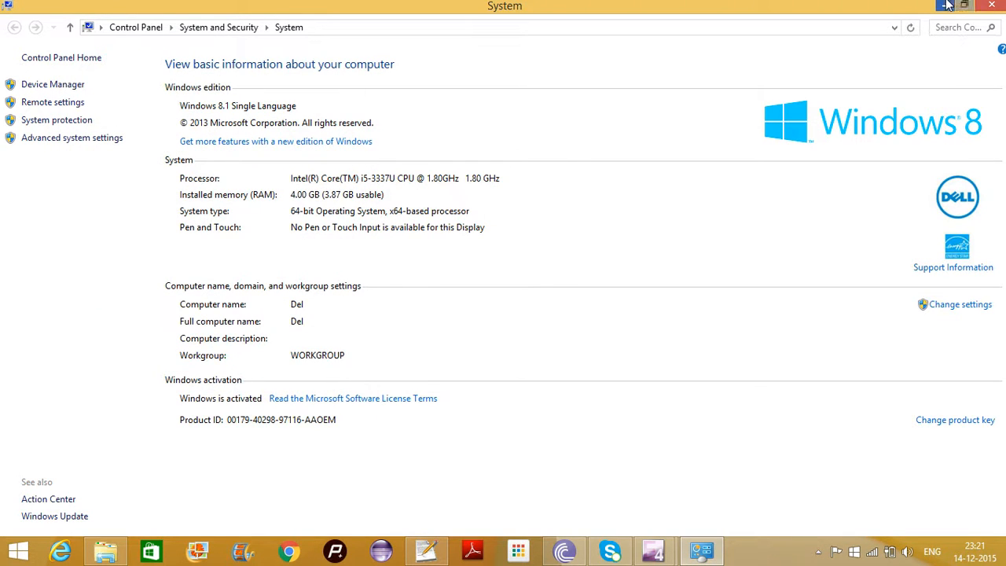
Close the System window and enter javac at a new Command Prompt
click(991, 5)
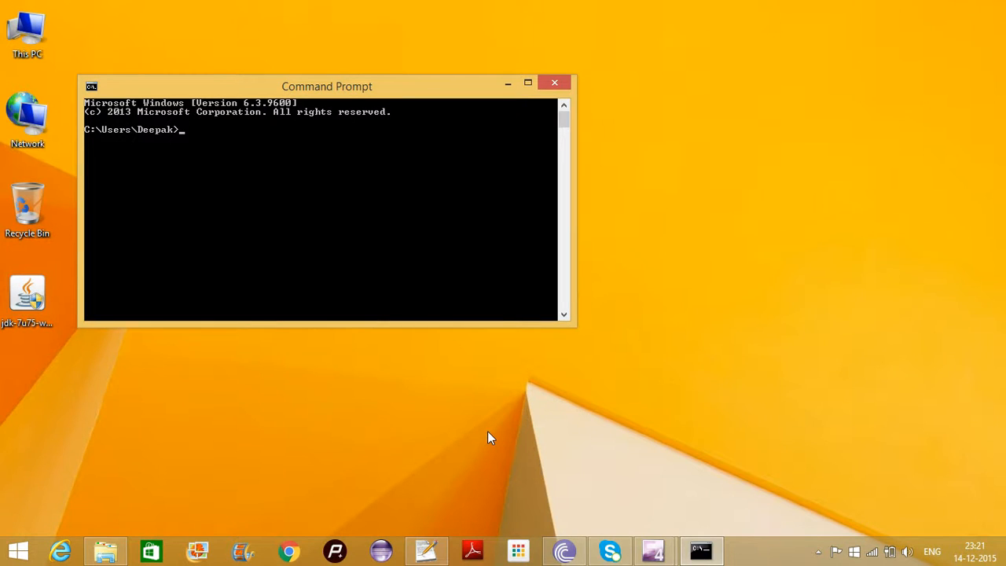
text(javac)
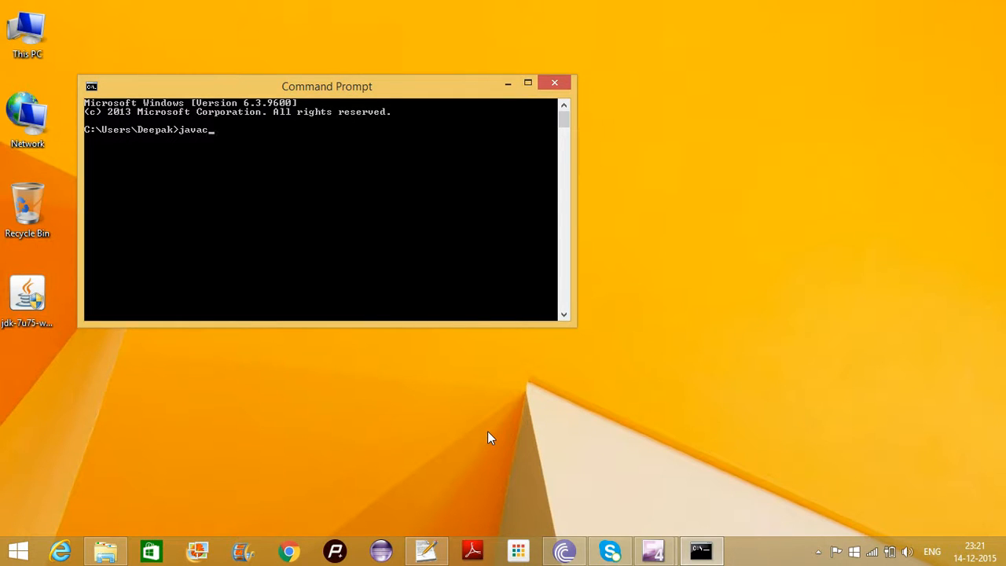